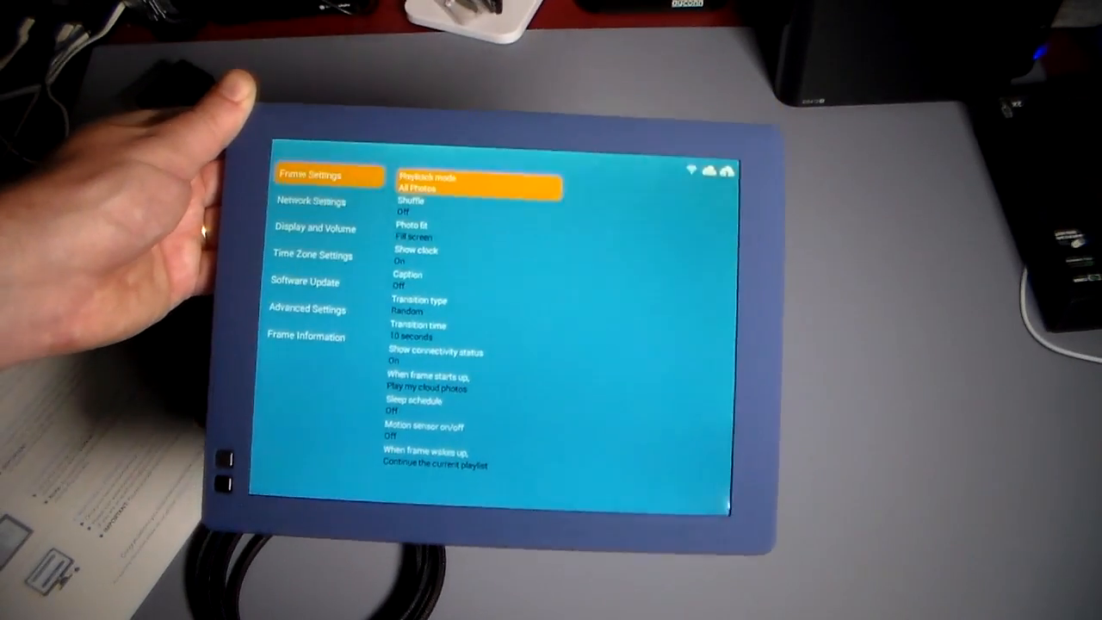
# - Move down the settings list past Frame Settings to Time Zone Settings and Software Update
pyautogui.click(303, 282)
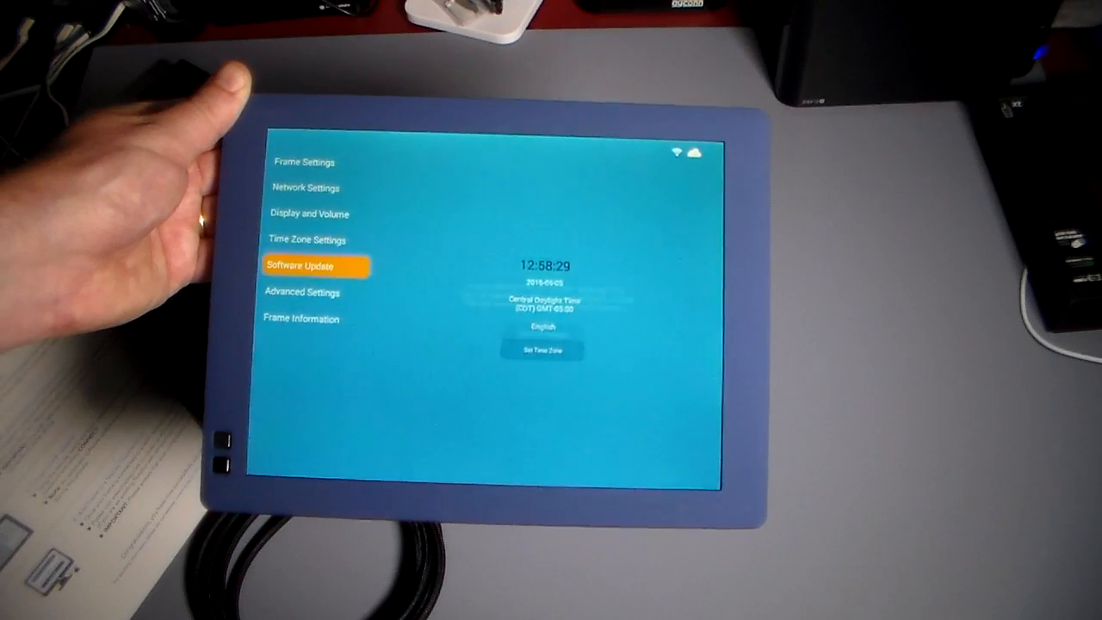
pyautogui.click(300, 318)
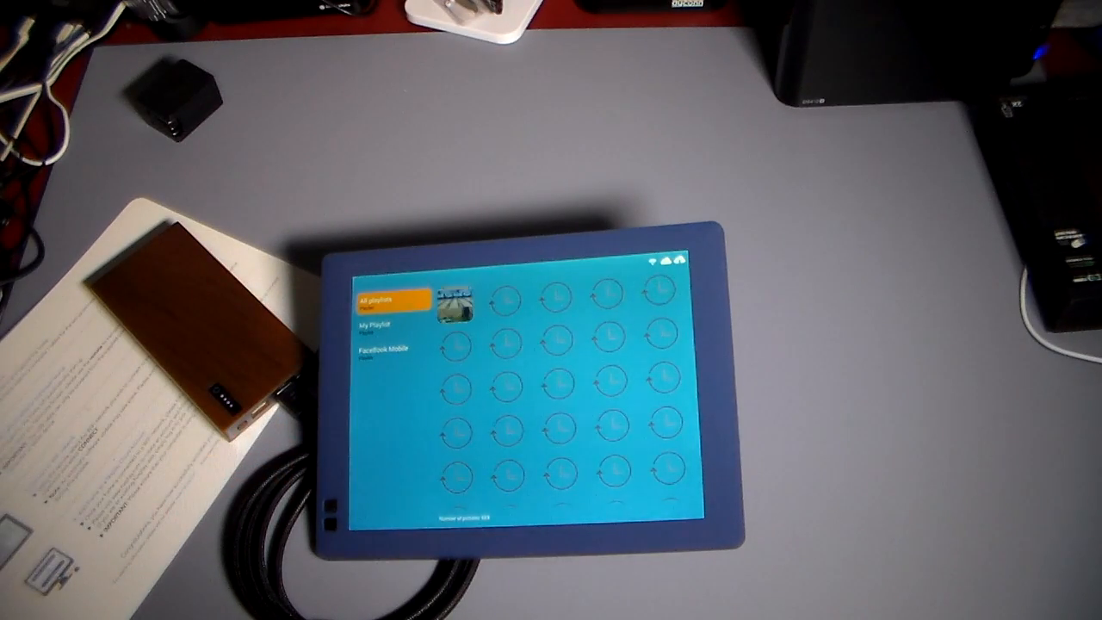
# - Step down from All playlists through My Playlist to the Facebook Mobile photos
pyautogui.click(376, 329)
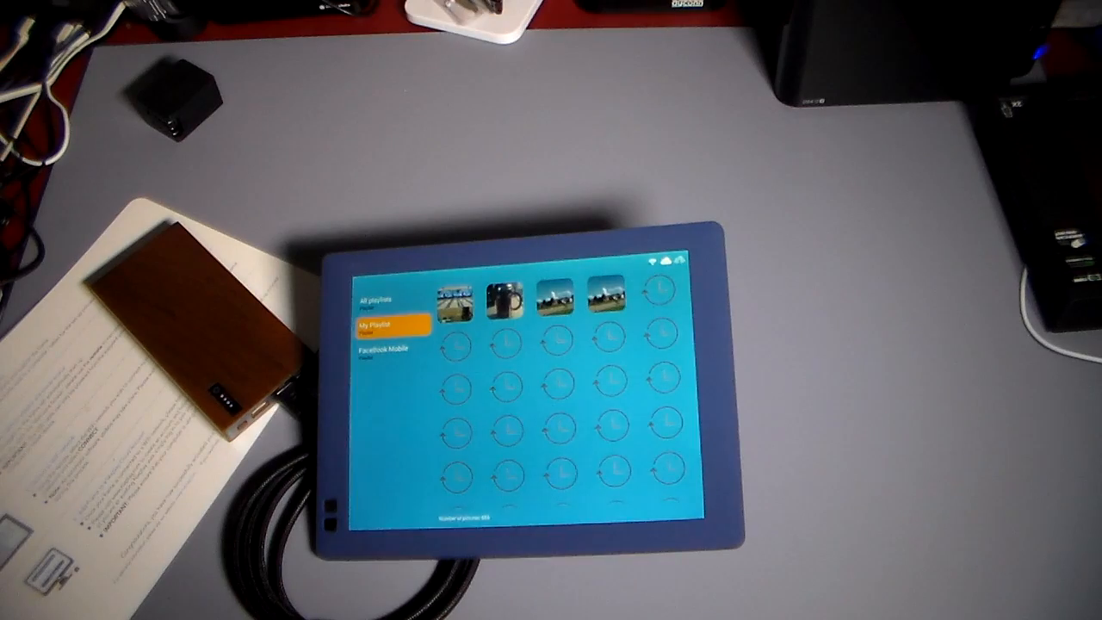
pyautogui.click(379, 350)
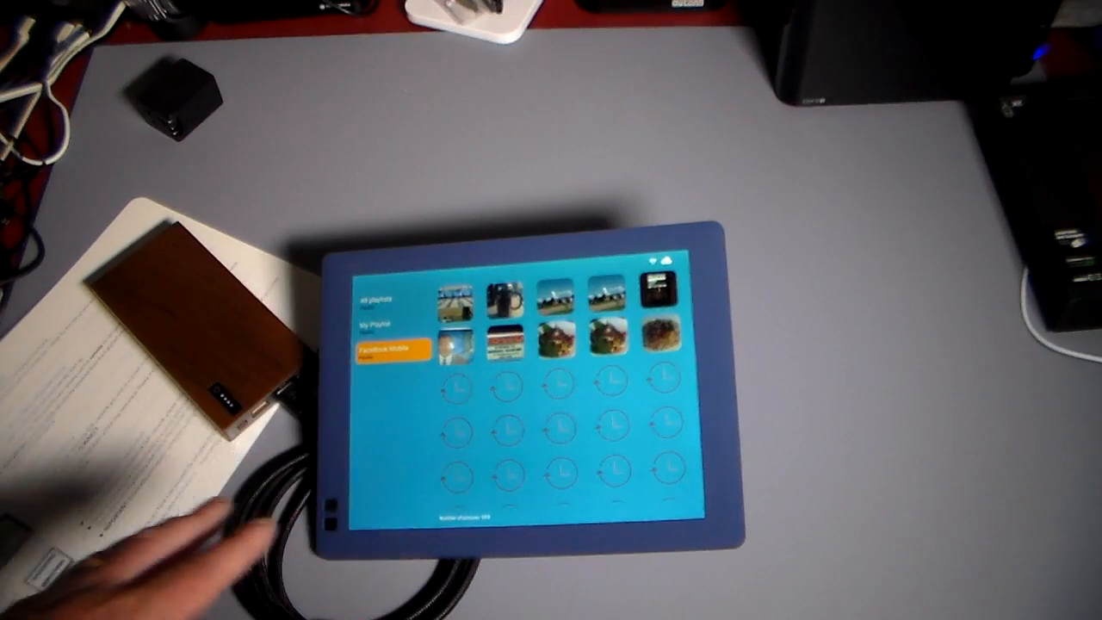